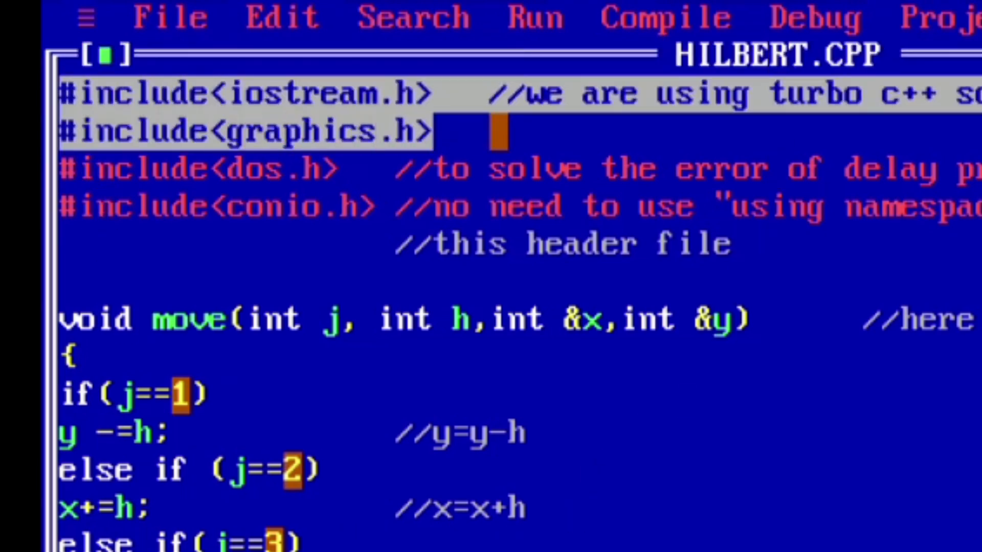
Step: Highlight the graphics.h include line, then annotate i--; with the comment //decrement it
key(up)
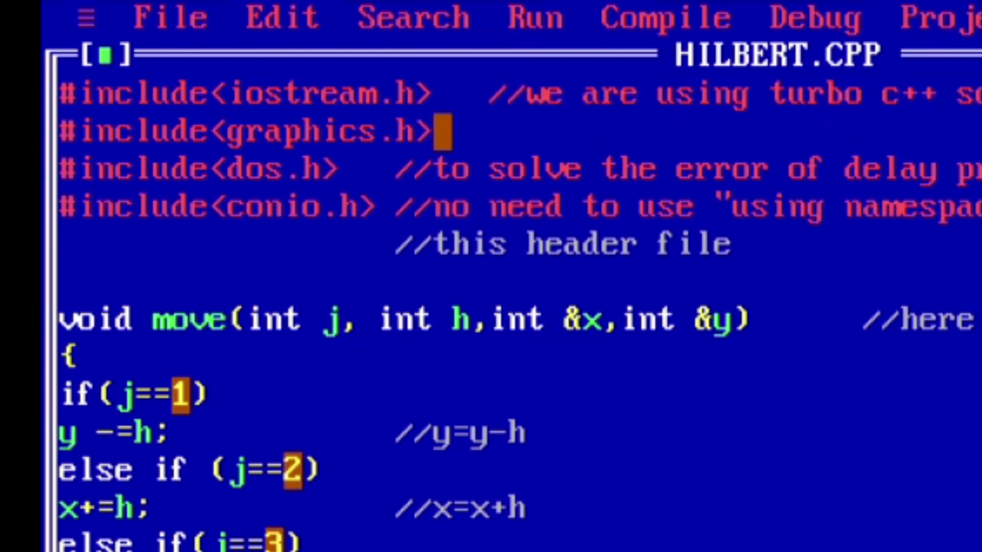
drag(442, 130, 442, 169)
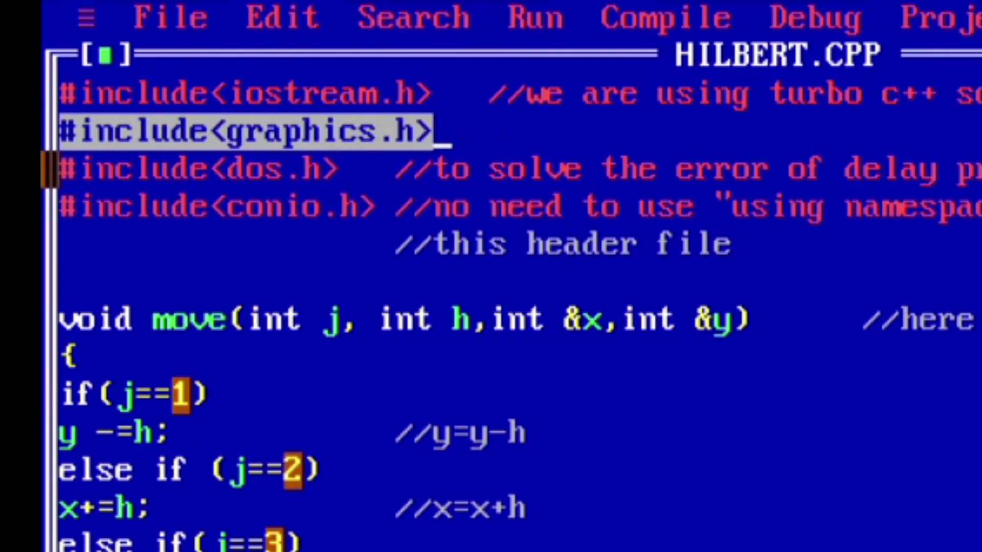
key(Down)
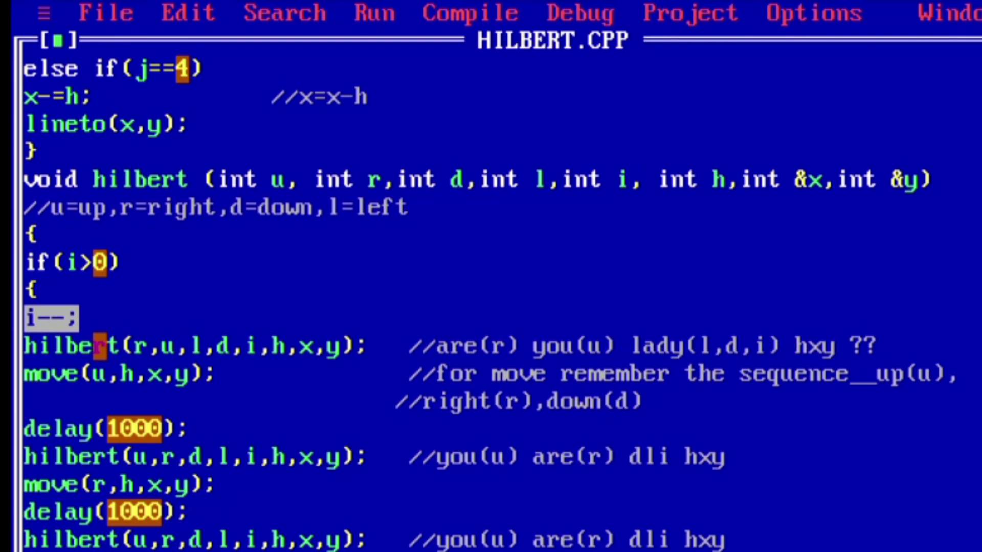
text(//decrement it)
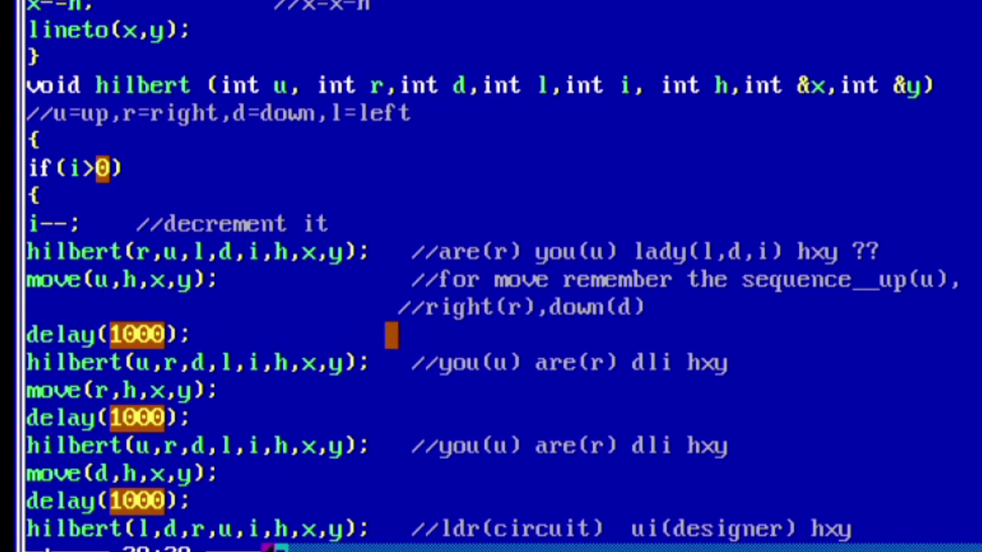
Step: Annotate the first delay(1000); with //compulsory and bring main() into view
text(//co)
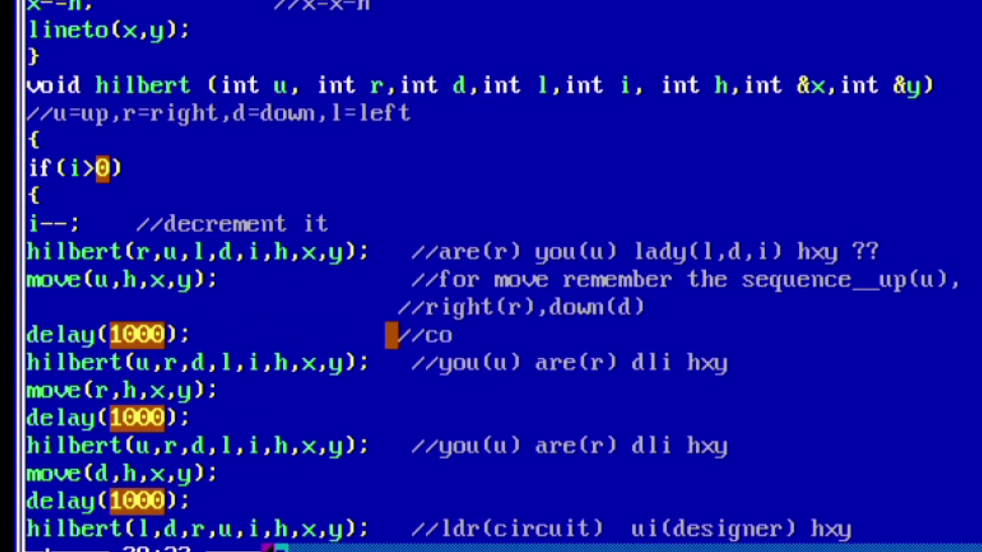
text(mpuls)
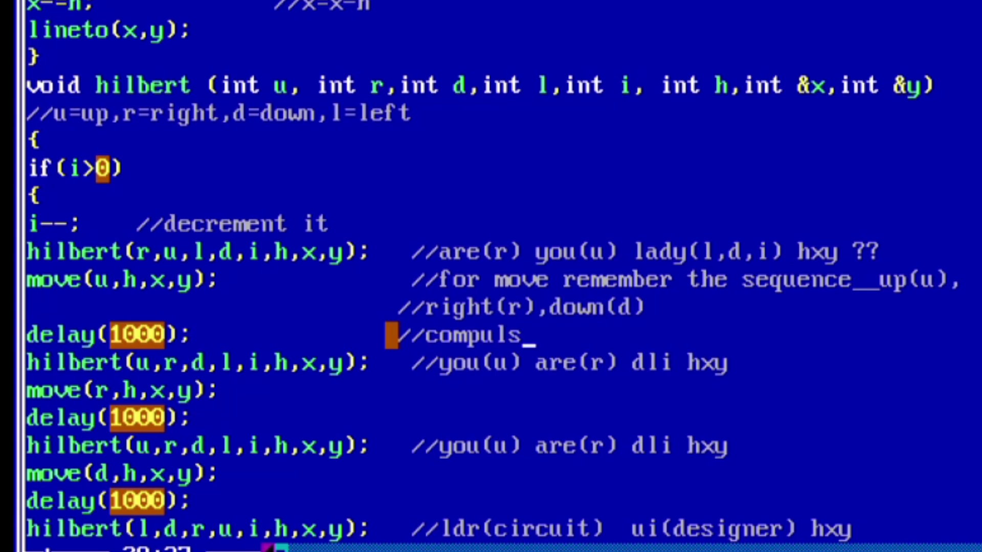
text(ory)
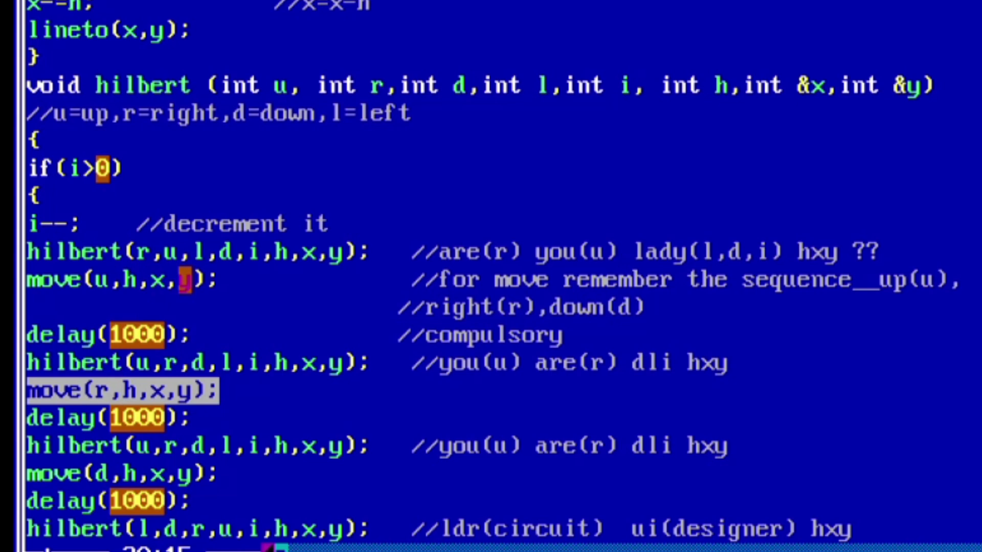
scroll(down, 3)
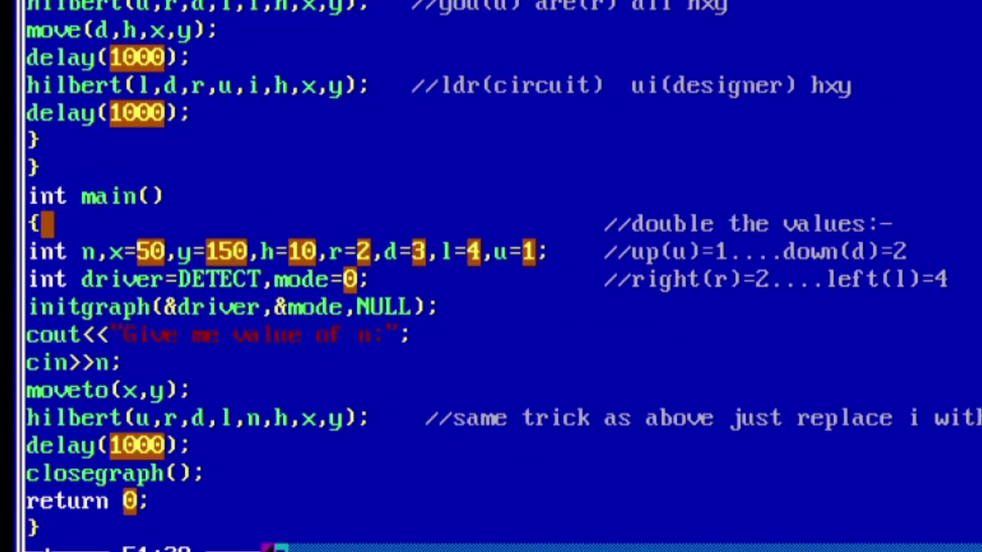